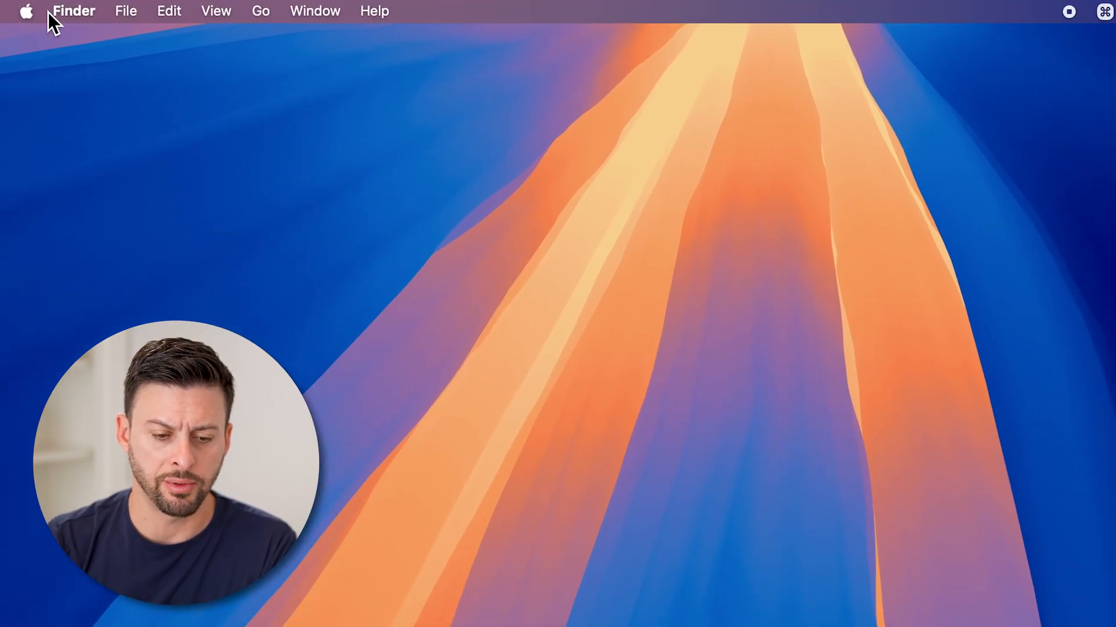
mouse_move(28, 11)
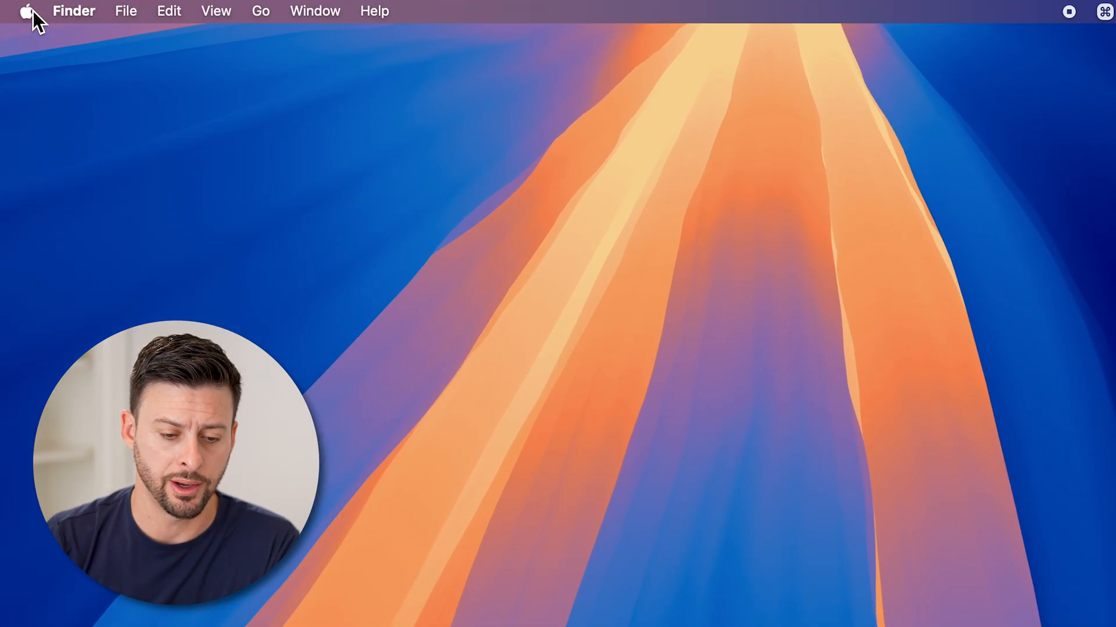
Choose System Settings… from the Apple menu
click(28, 12)
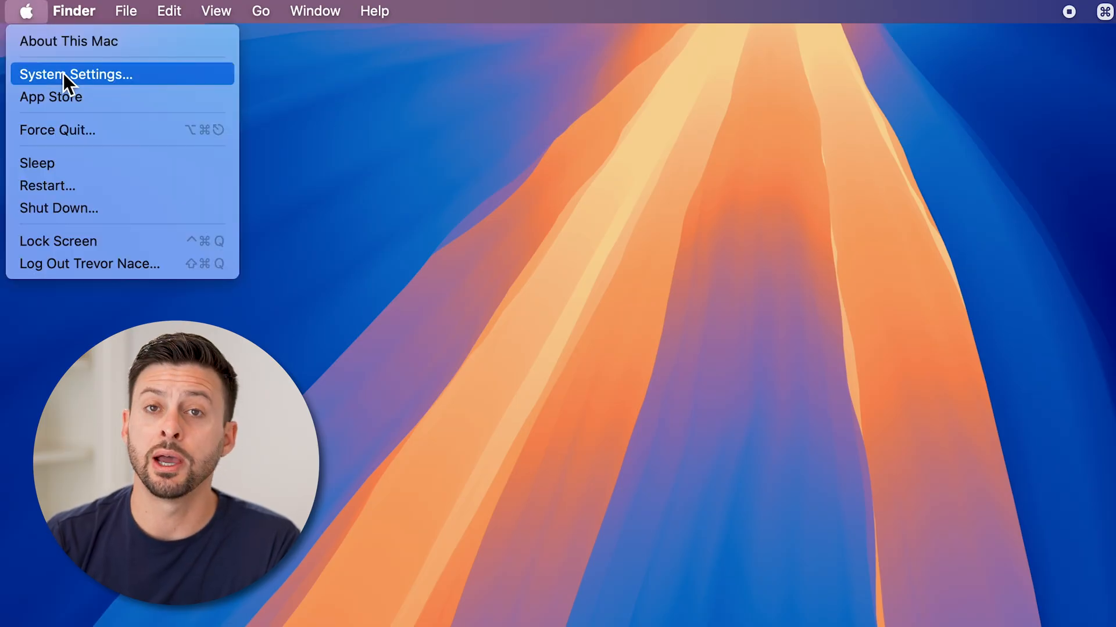
click(76, 73)
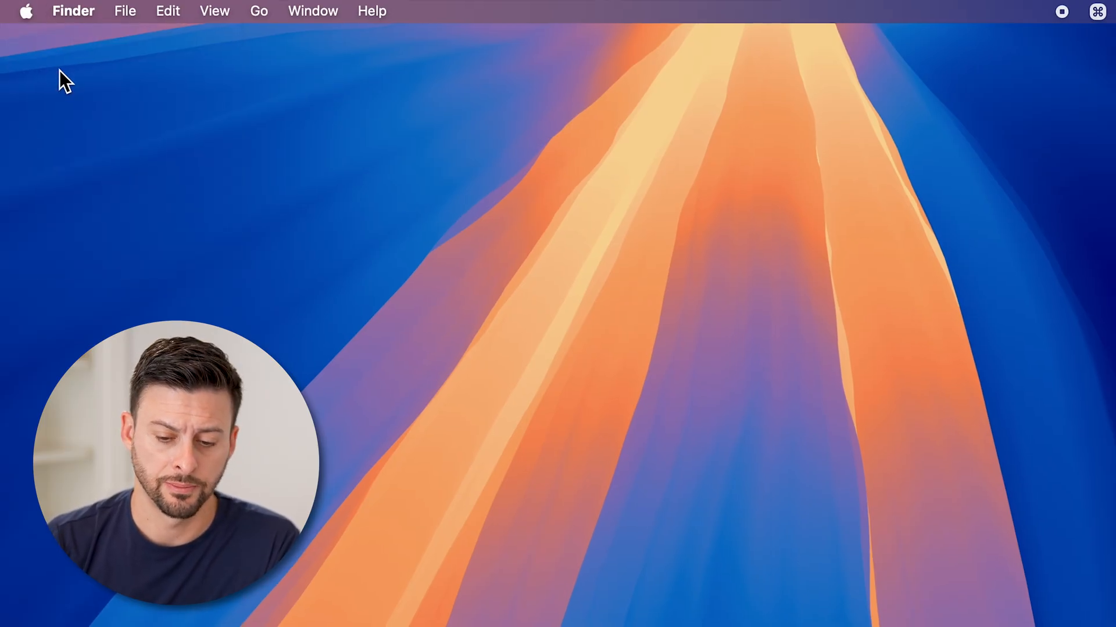
Scroll the System Settings sidebar down to Internet Accounts and open it
click(700, 592)
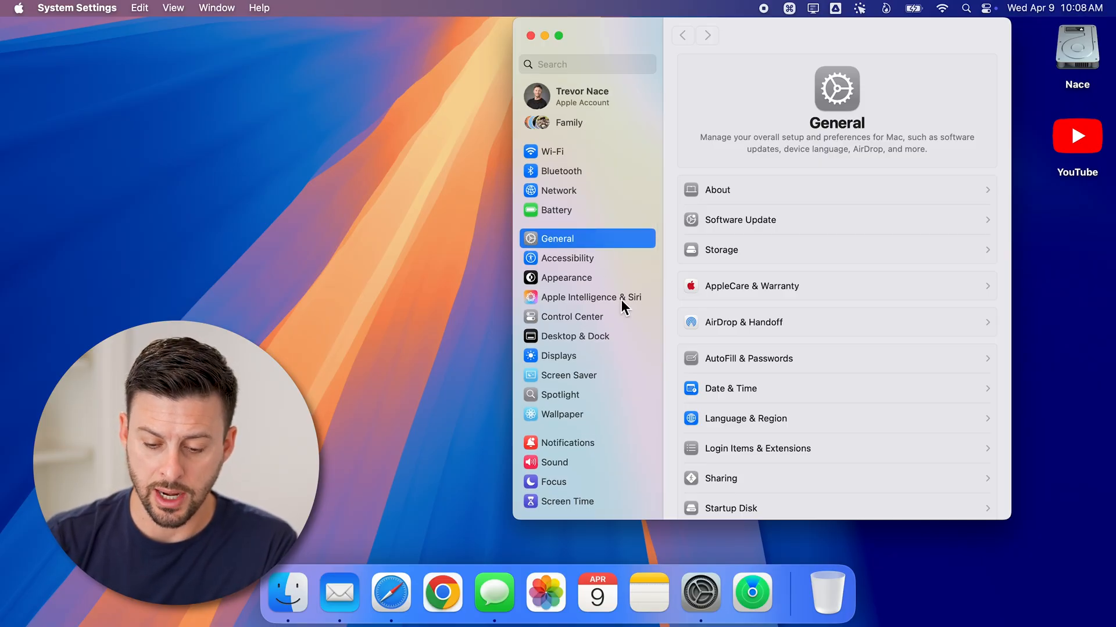
scroll(down, 3)
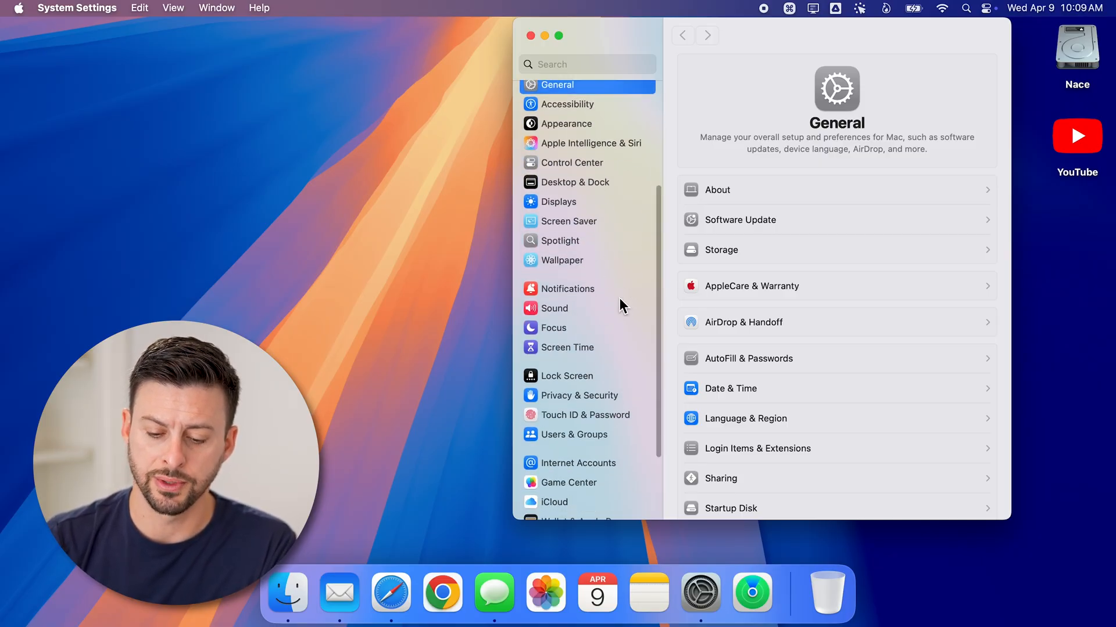
scroll(down, 3)
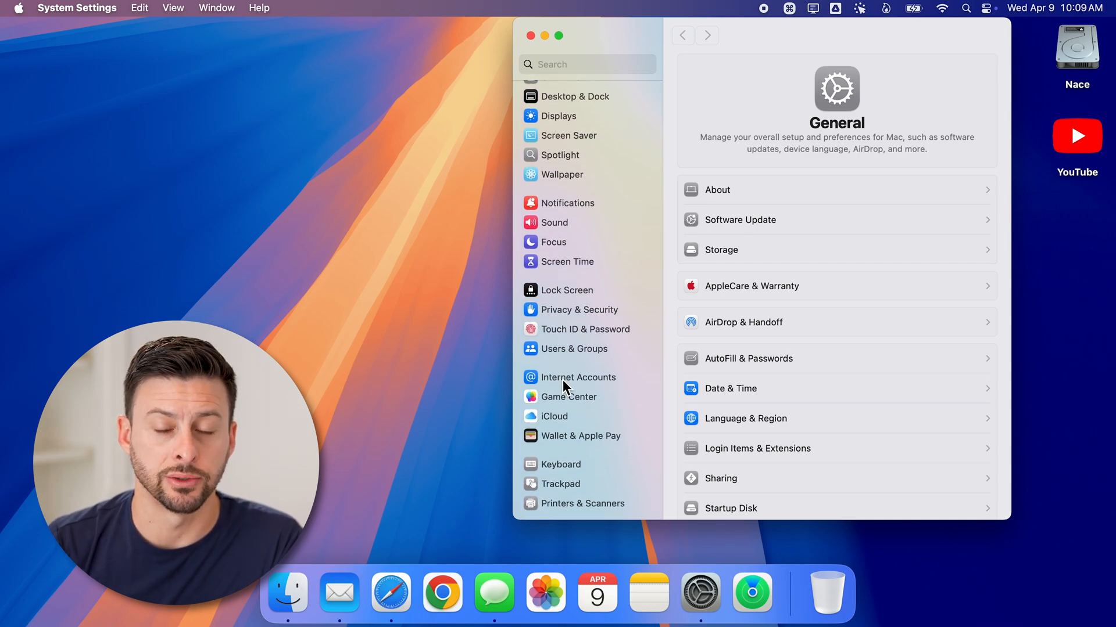
click(577, 377)
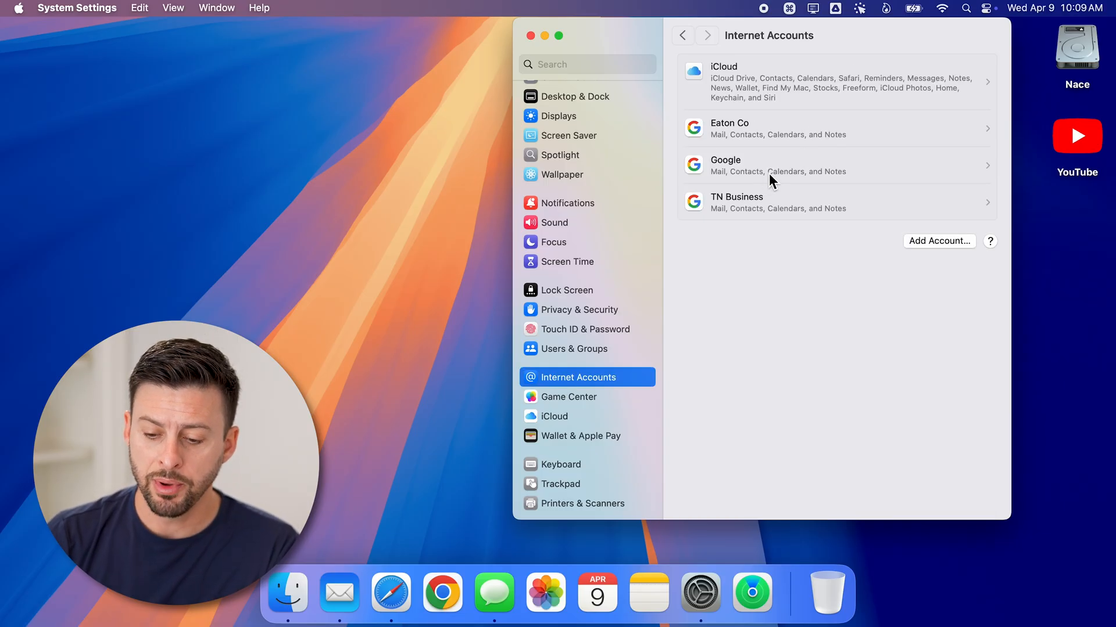
Add an account and pick Google as the provider
click(939, 240)
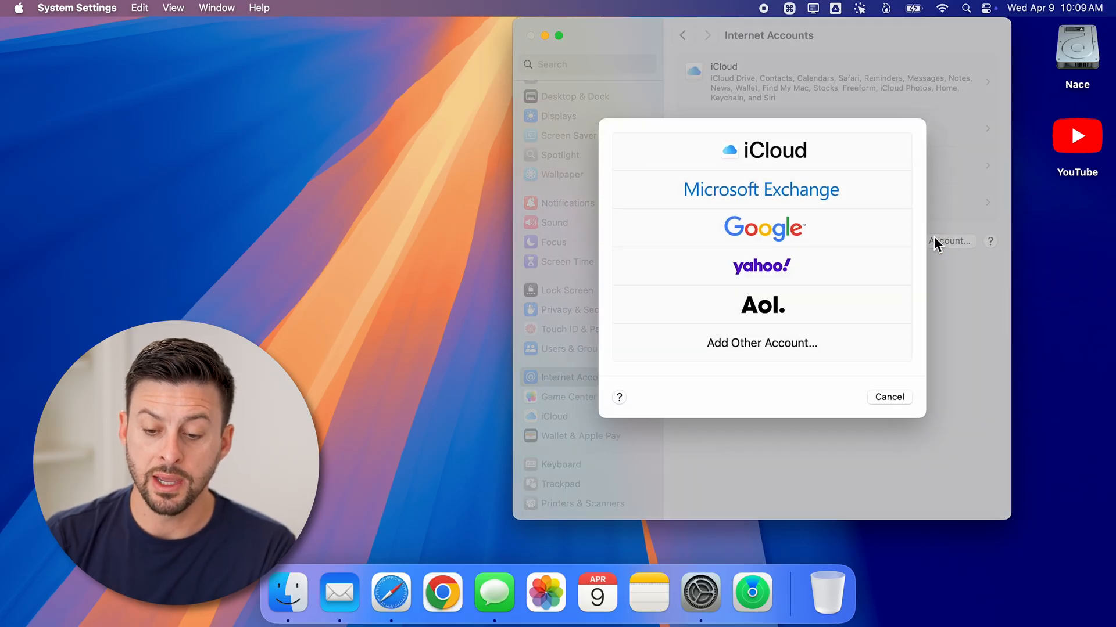
mouse_move(757, 160)
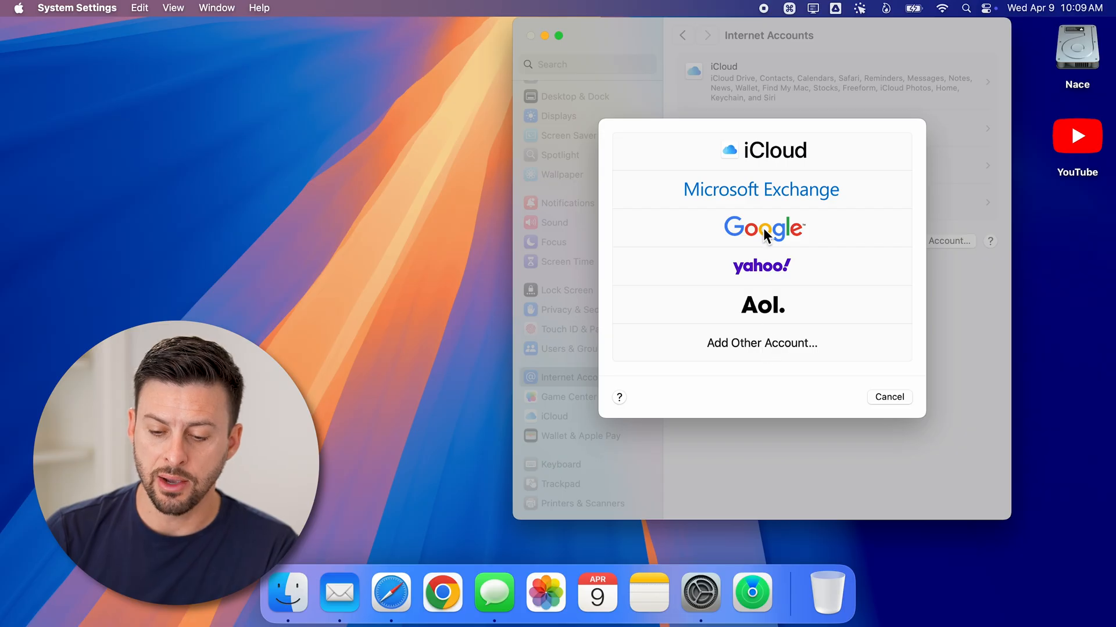
click(761, 228)
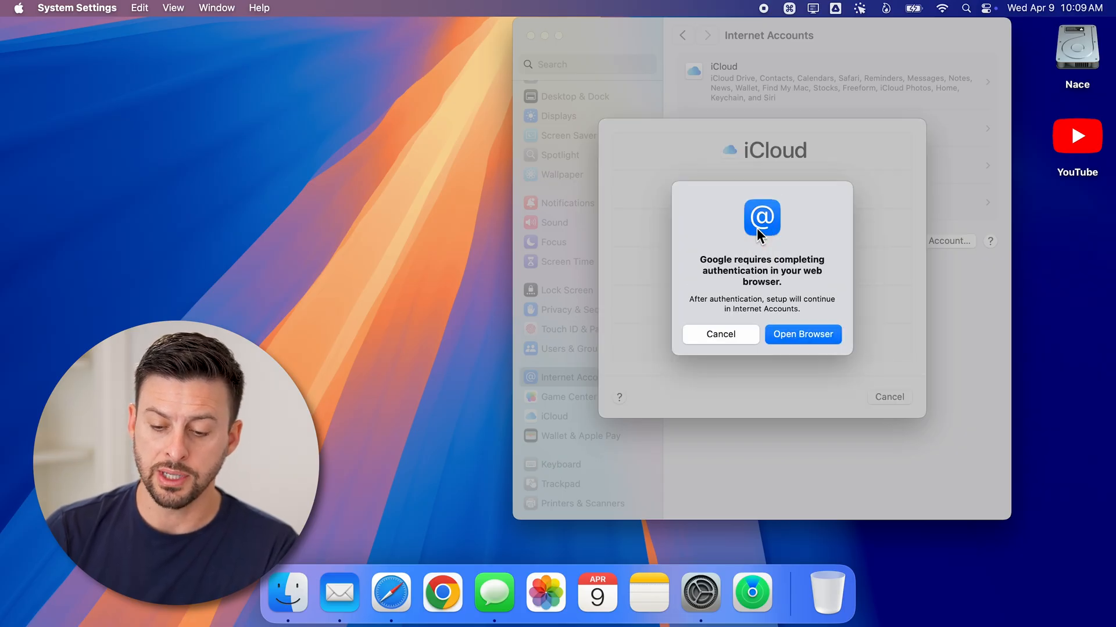
mouse_move(801, 343)
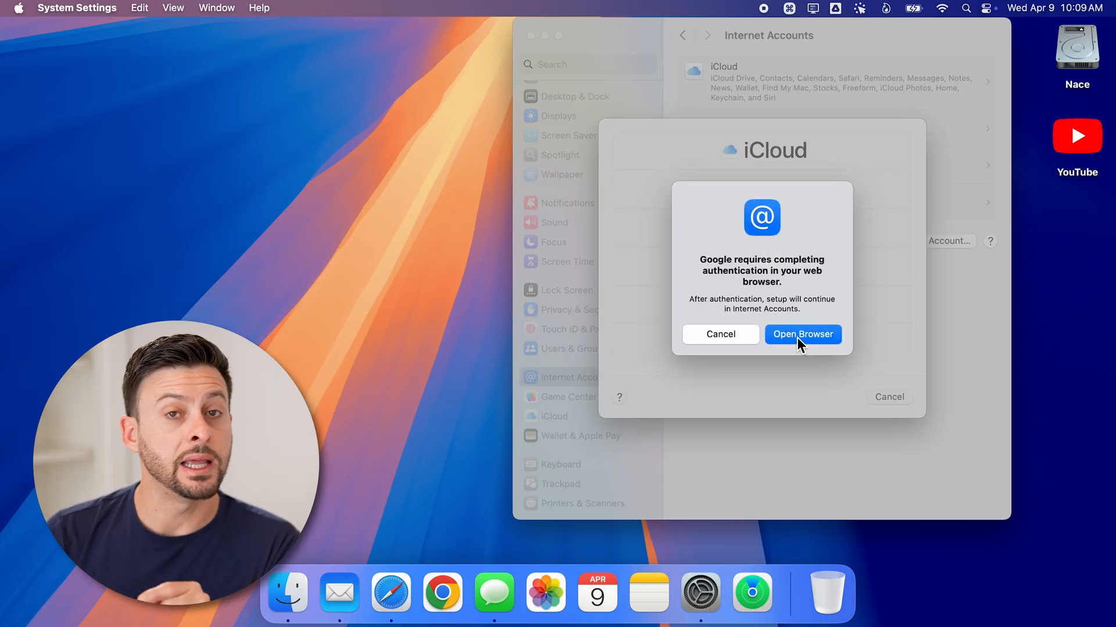
Continue the Google sign-in in the browser via Open Browser
click(802, 335)
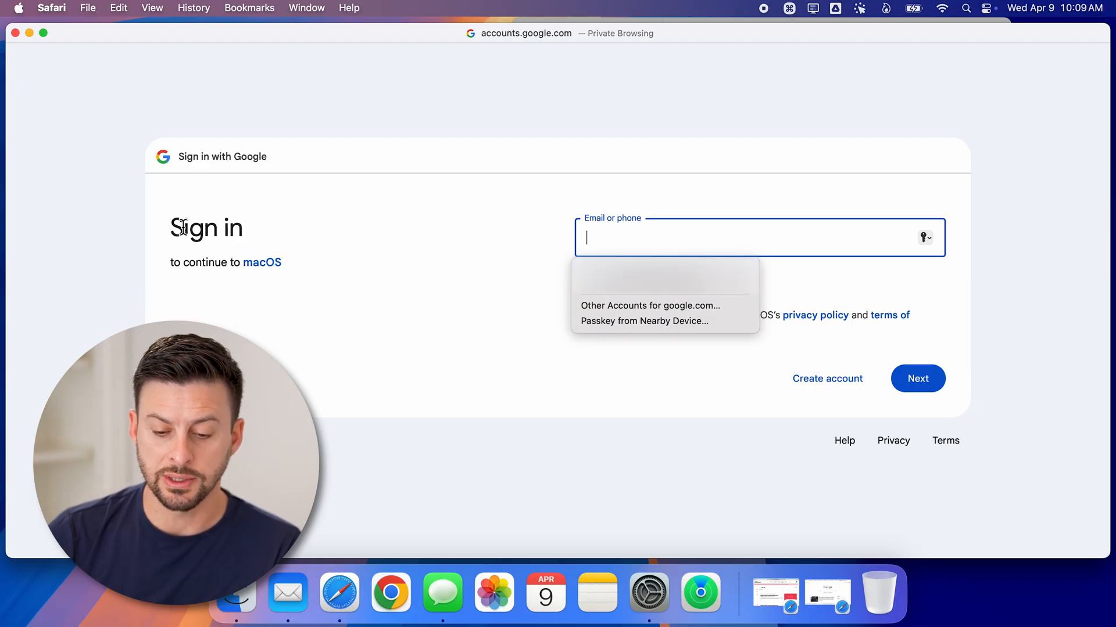
mouse_move(457, 267)
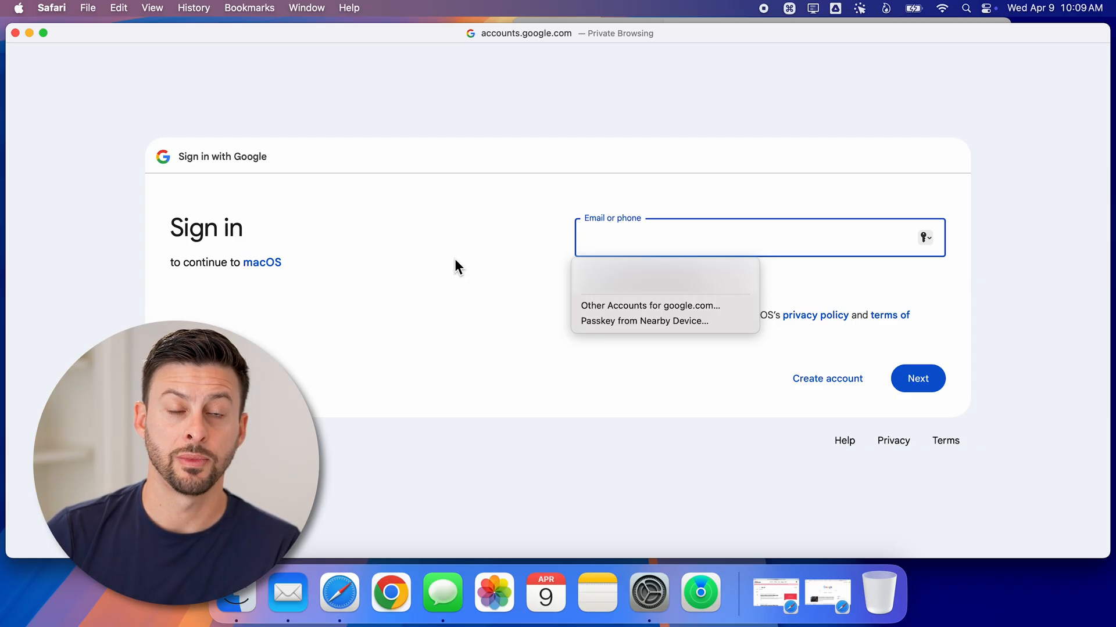
mouse_move(597, 379)
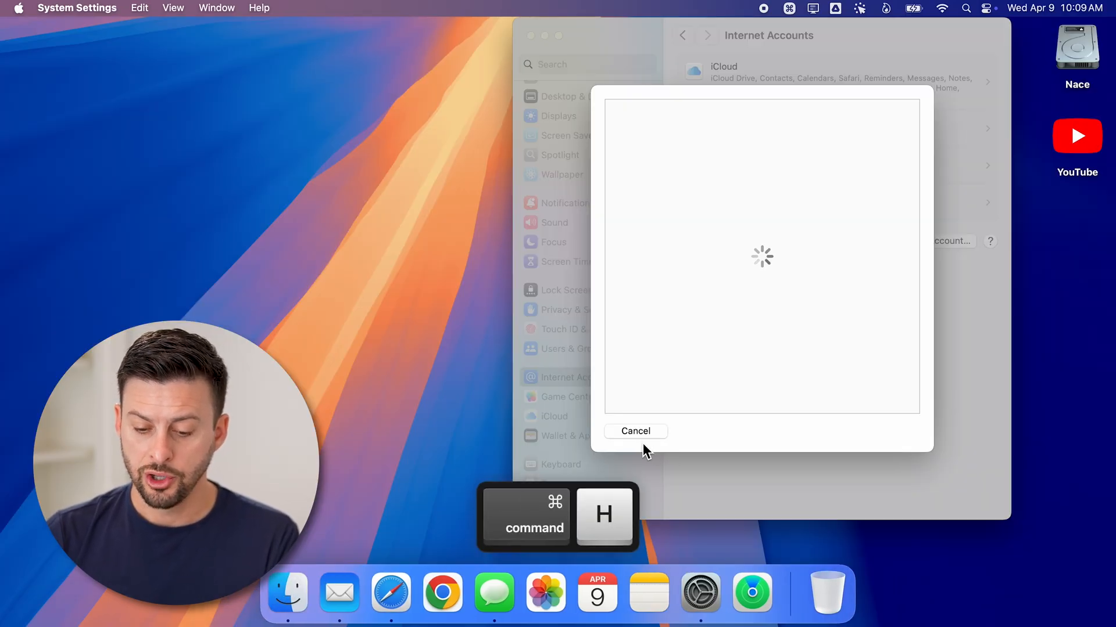
Open the TN Business account with all sync toggles on, then launch Mail from the Dock
click(634, 431)
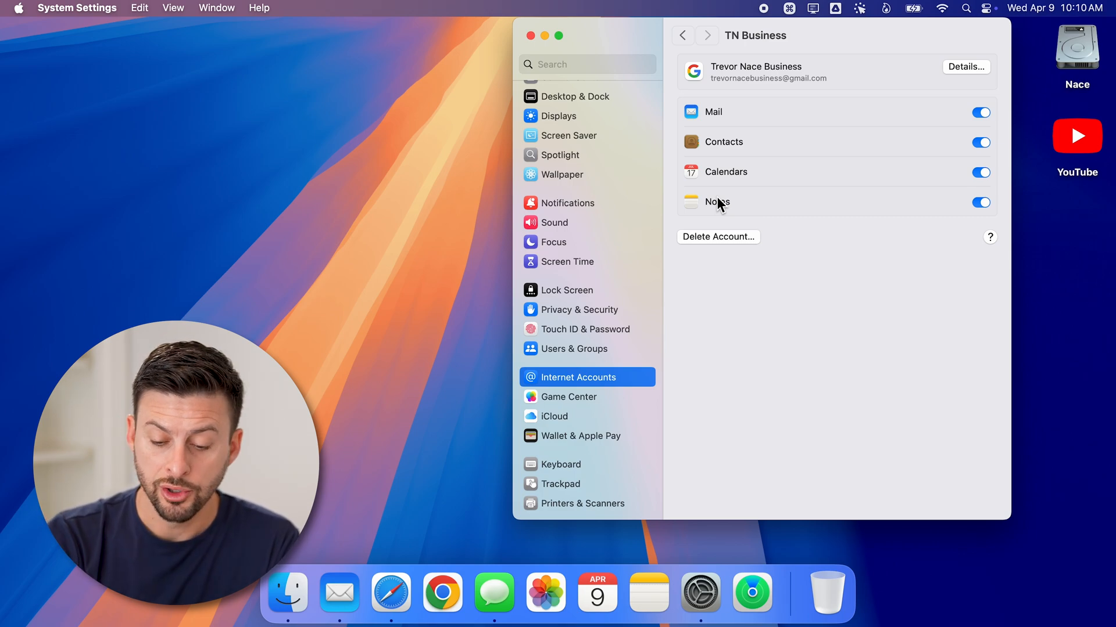
mouse_move(339, 592)
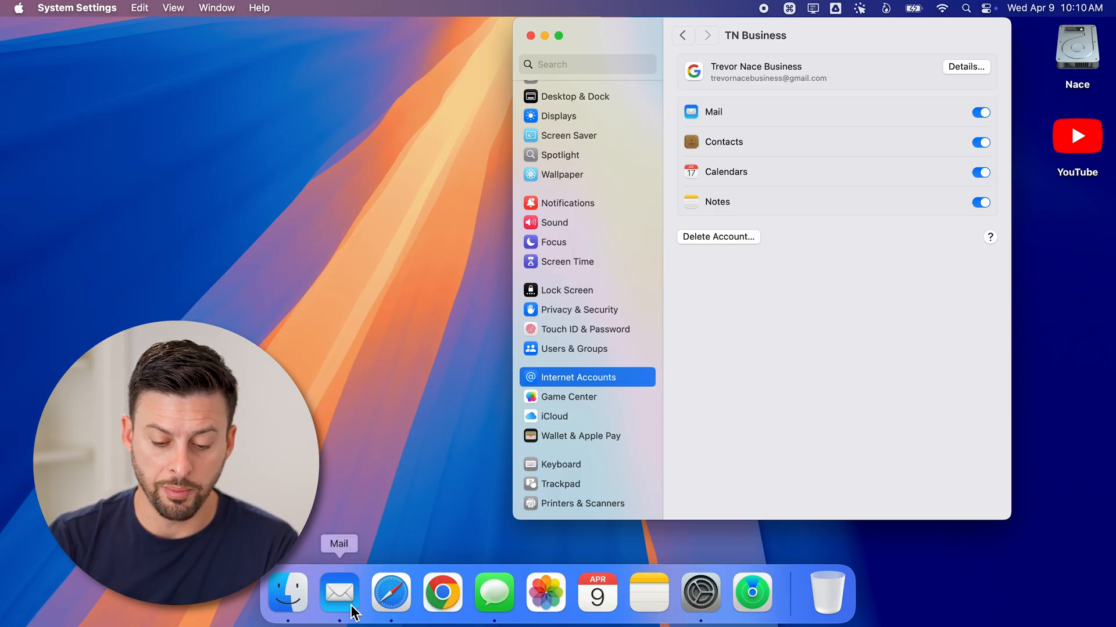
click(339, 592)
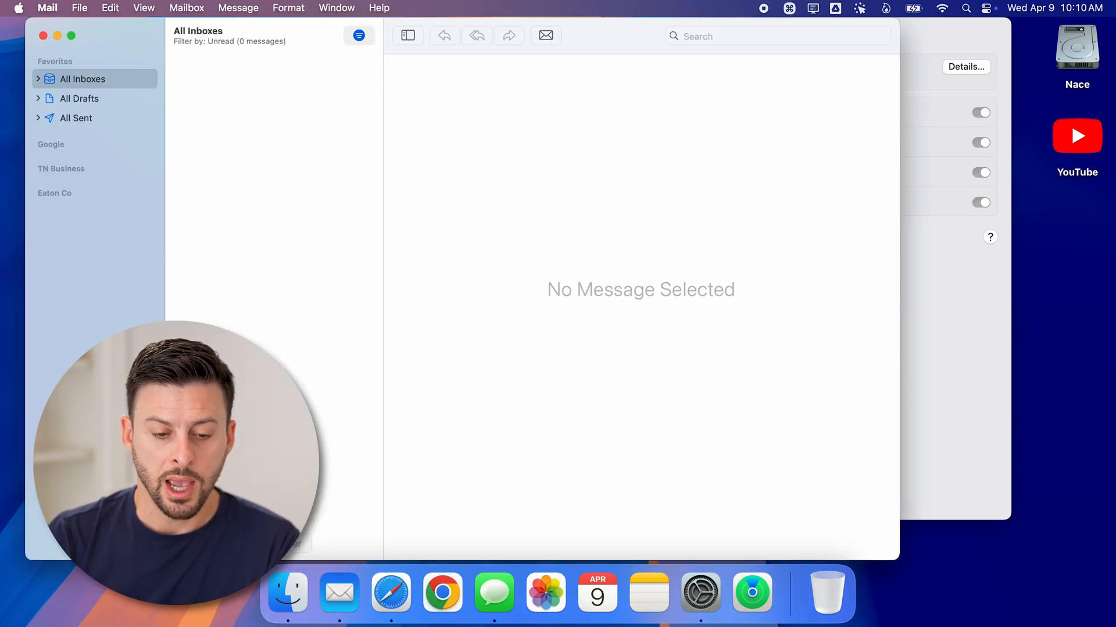